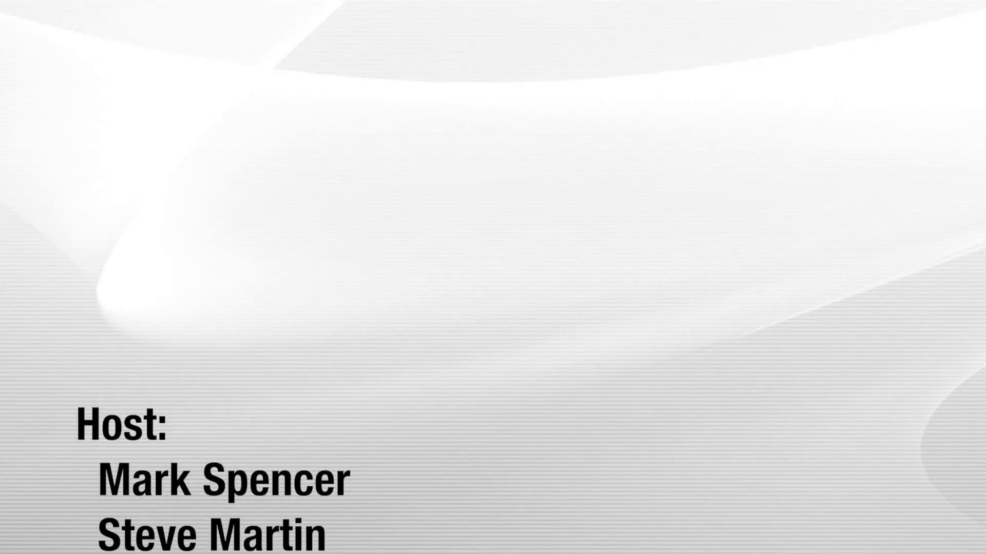
{"action": "scroll", "scroll_direction": "up", "scroll_amount": 3}
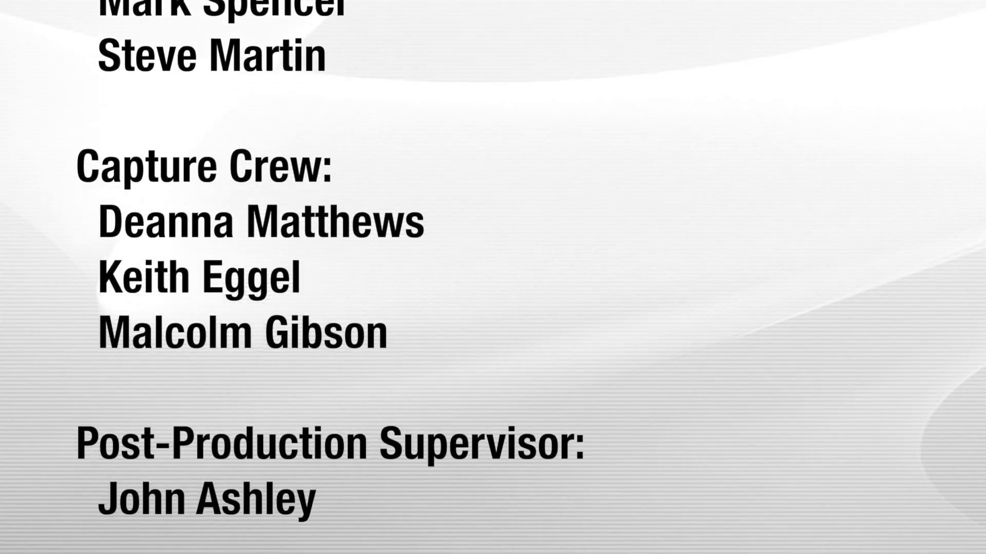
{"action": "scroll", "scroll_direction": "down", "scroll_amount": 3}
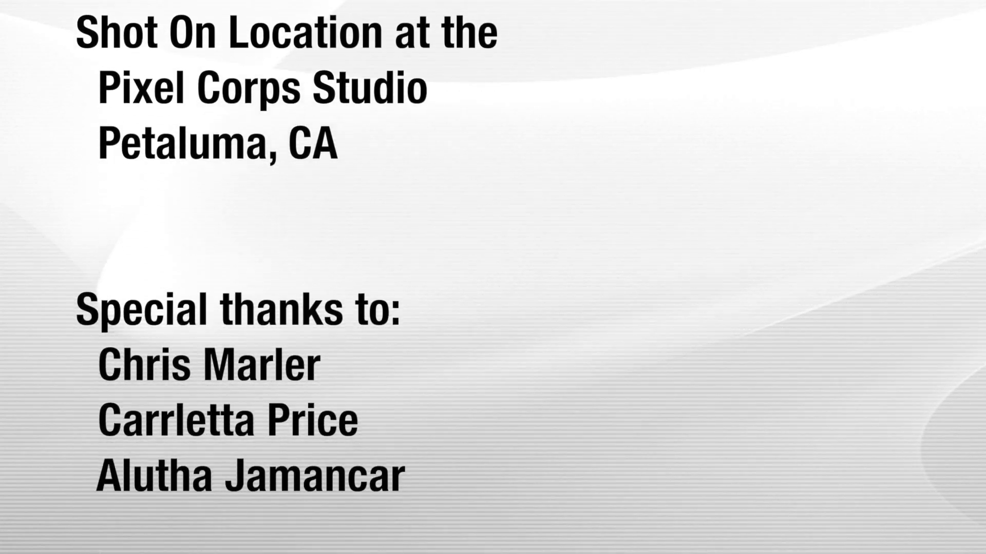
{"action": "scroll", "scroll_direction": "up", "scroll_amount": 3}
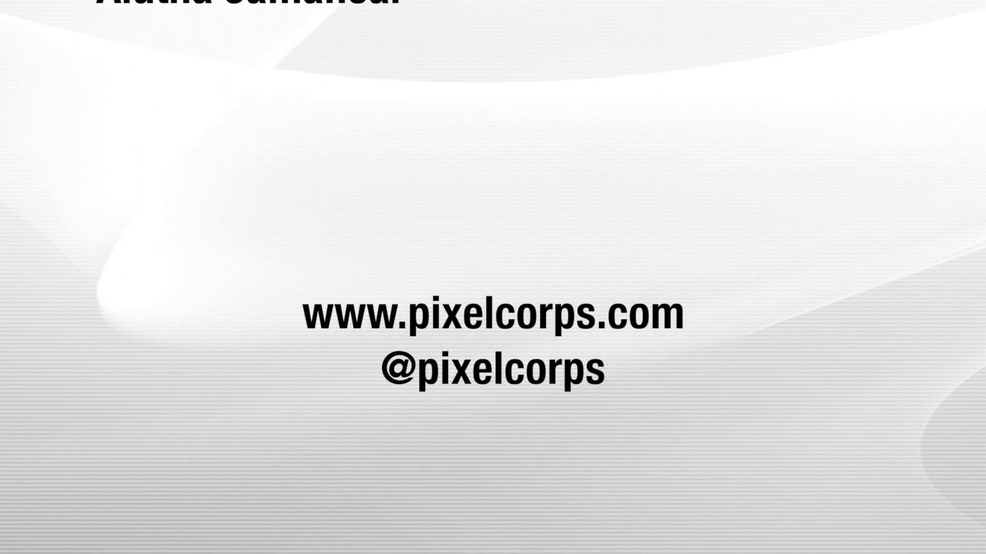